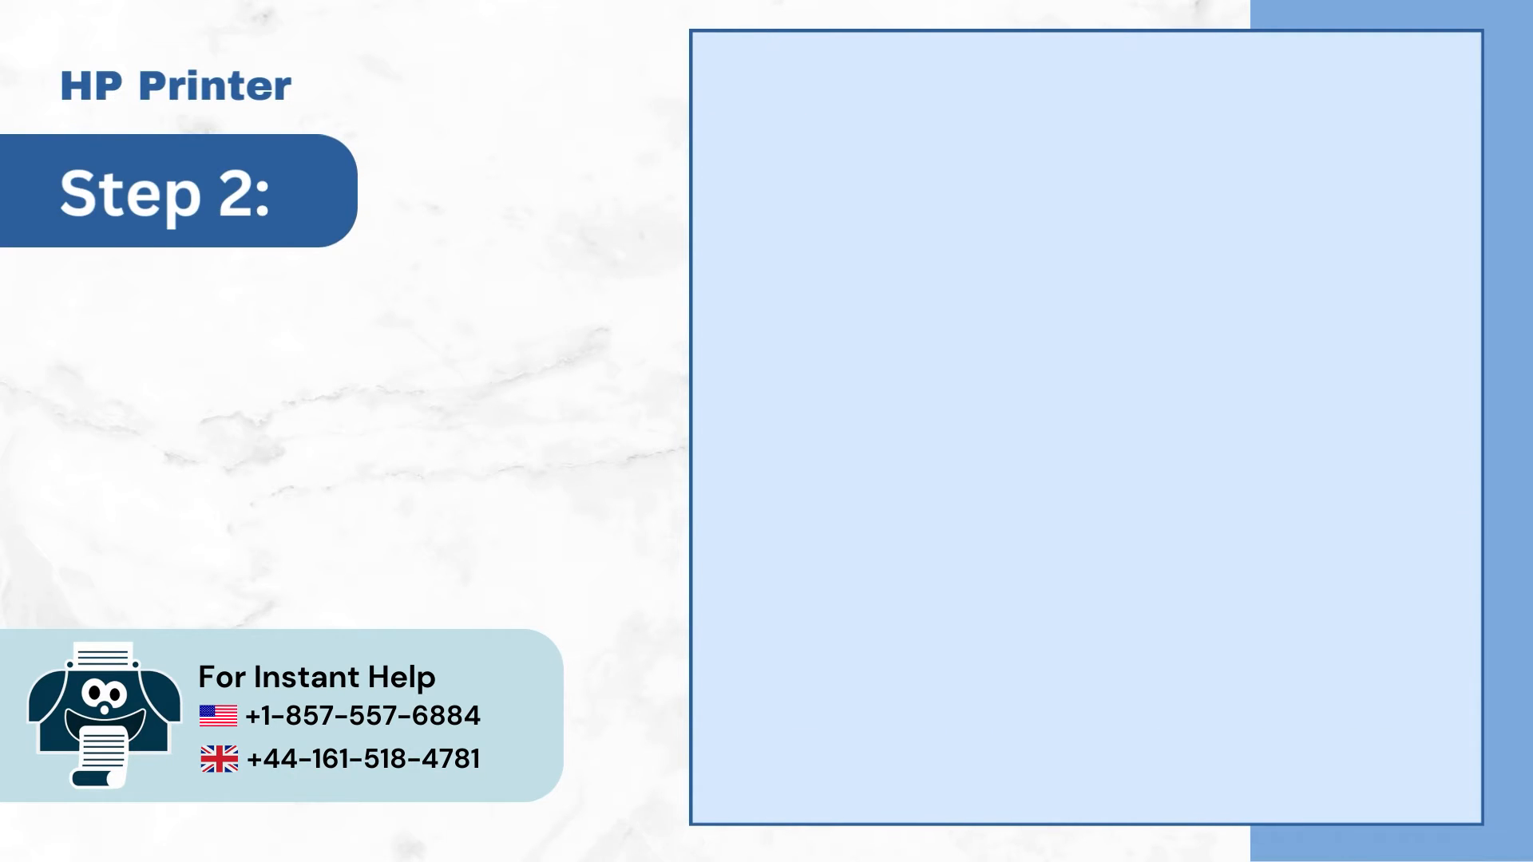
# Sign in to the HP account on the HP login page
pyautogui.write('Ste')
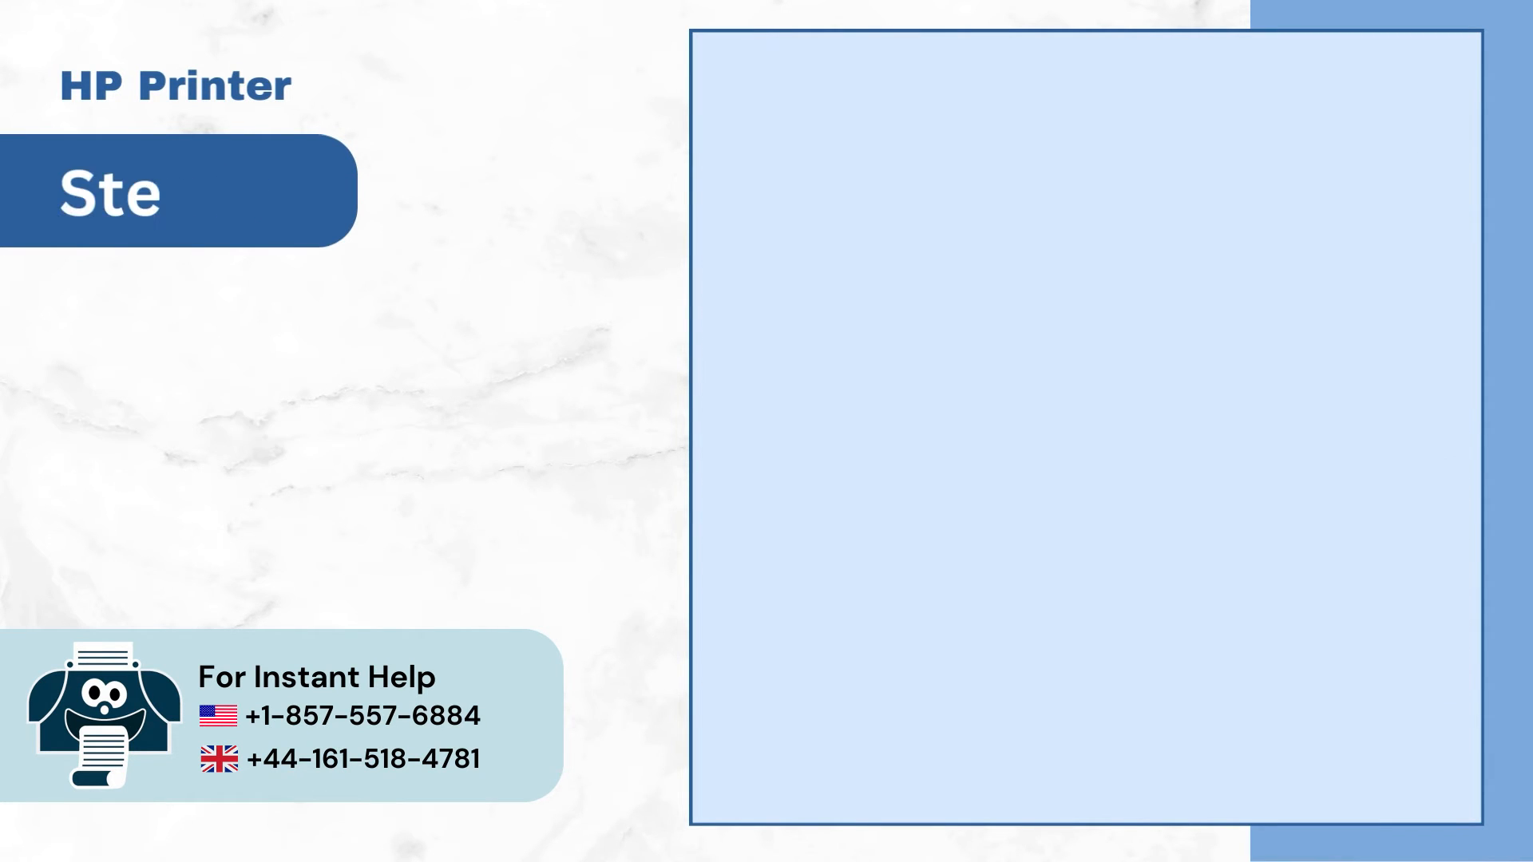
pyautogui.press('Backspace')
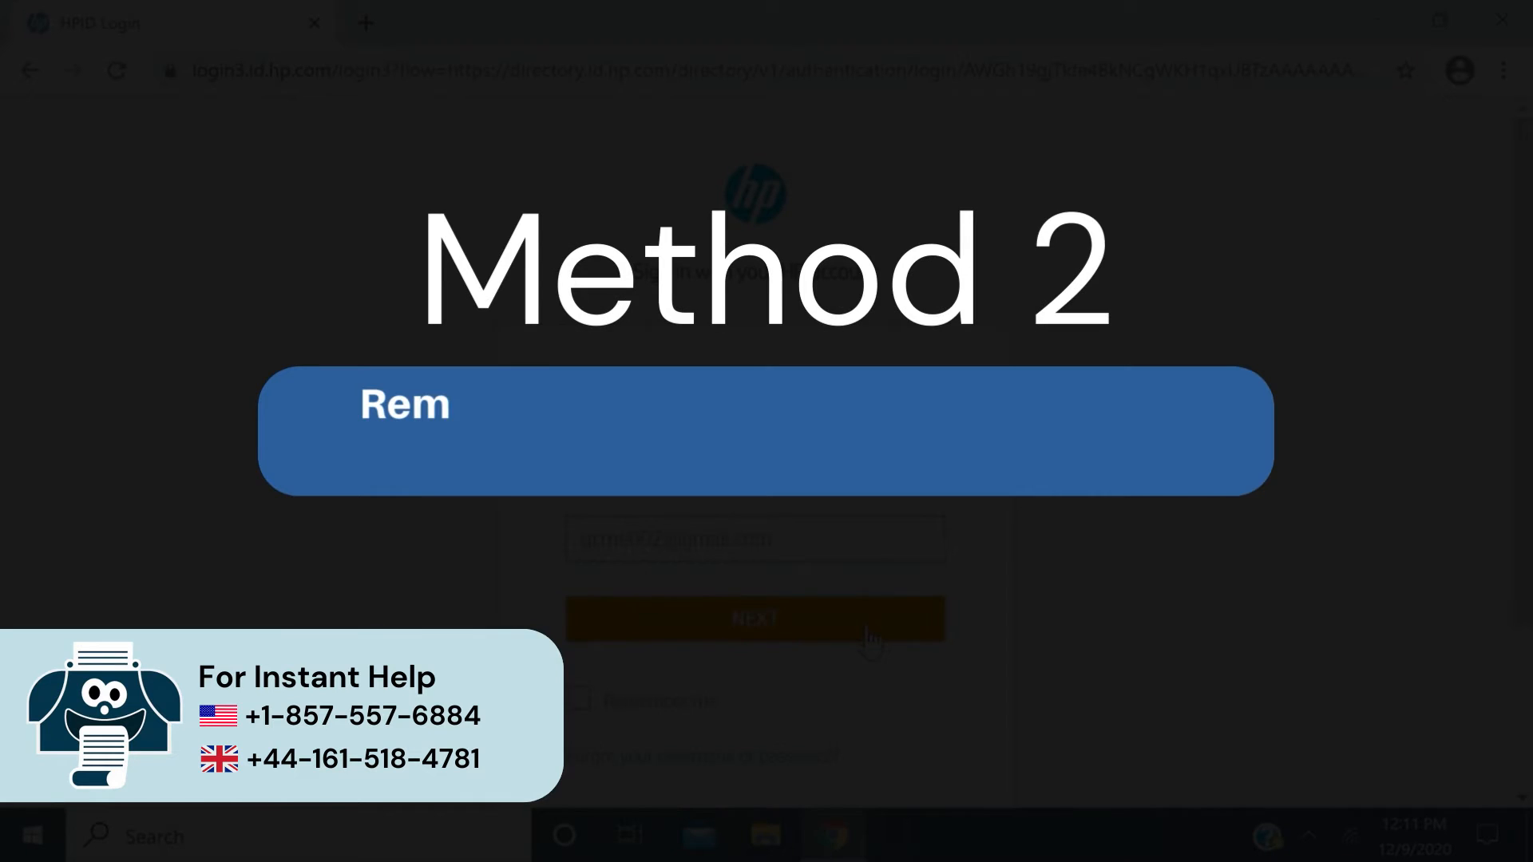
pyautogui.click(755, 618)
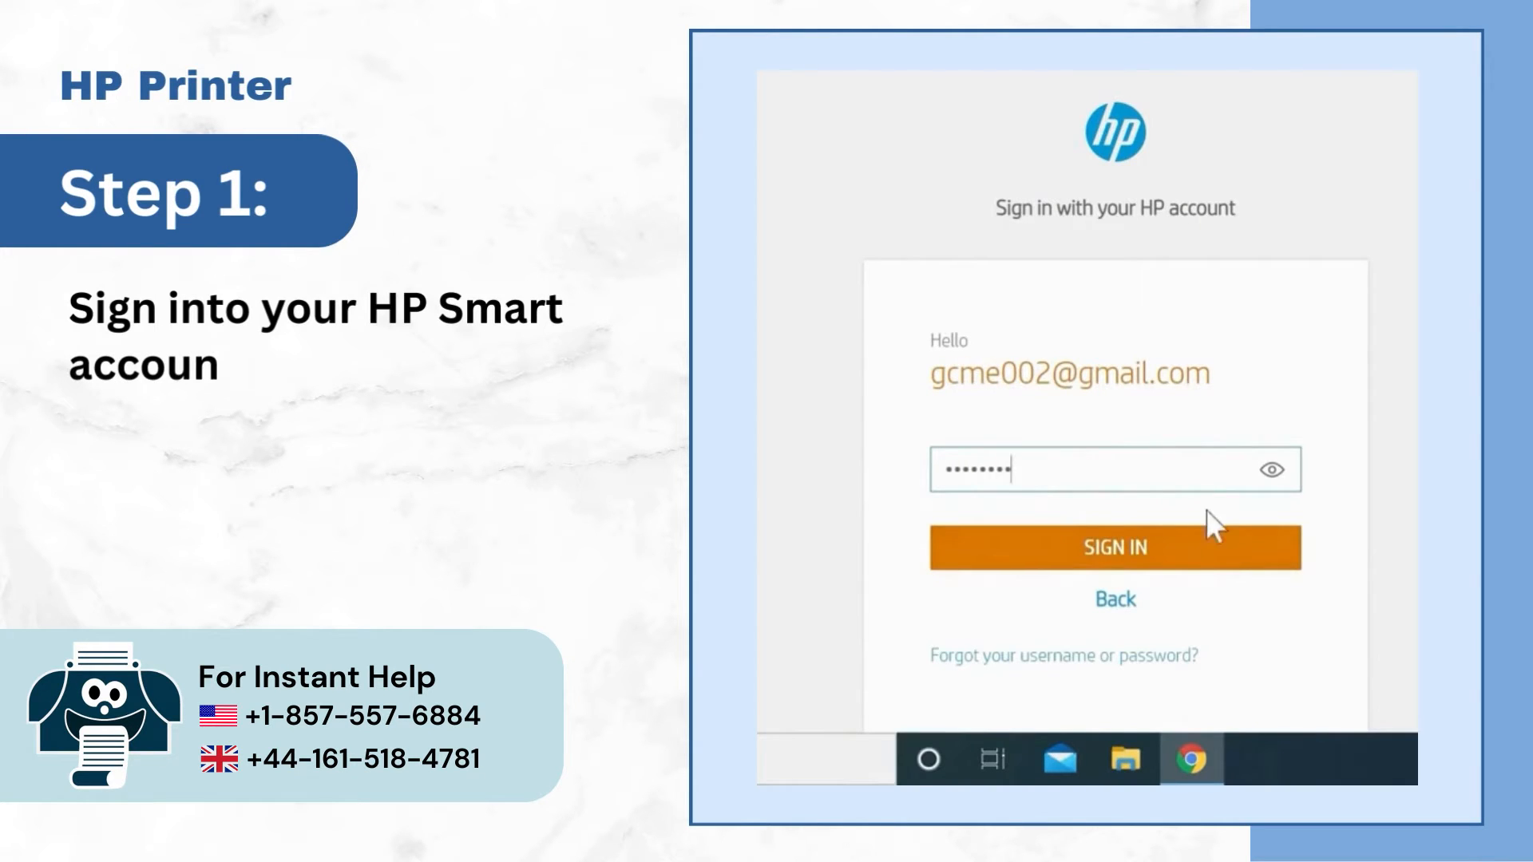
pyautogui.click(1115, 547)
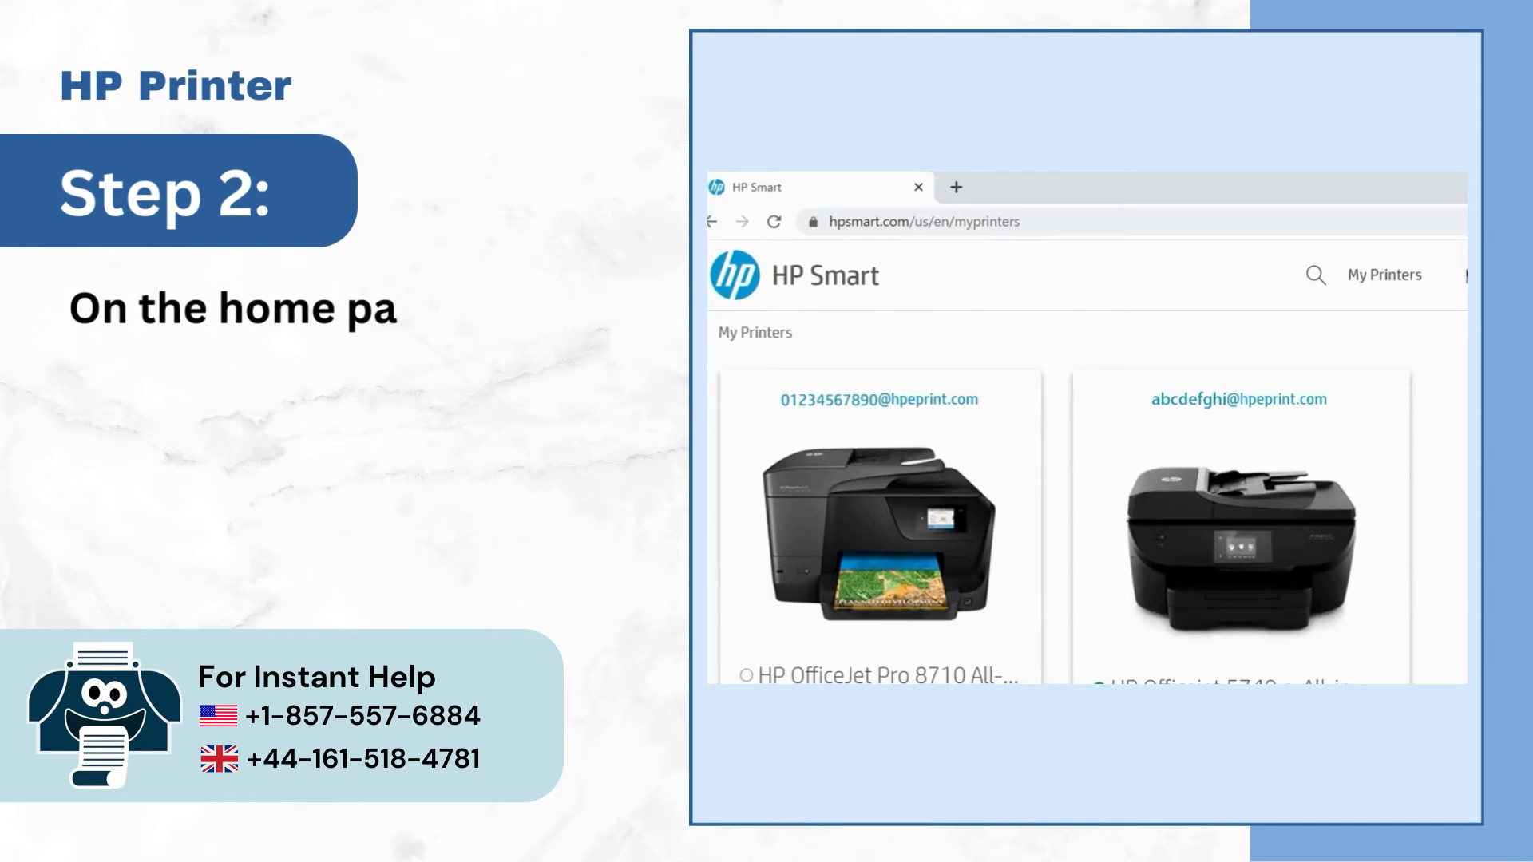
# Remove the HP OfficeJet Pro 8710 All-in-One Printer from My Printers
pyautogui.scroll(-3)
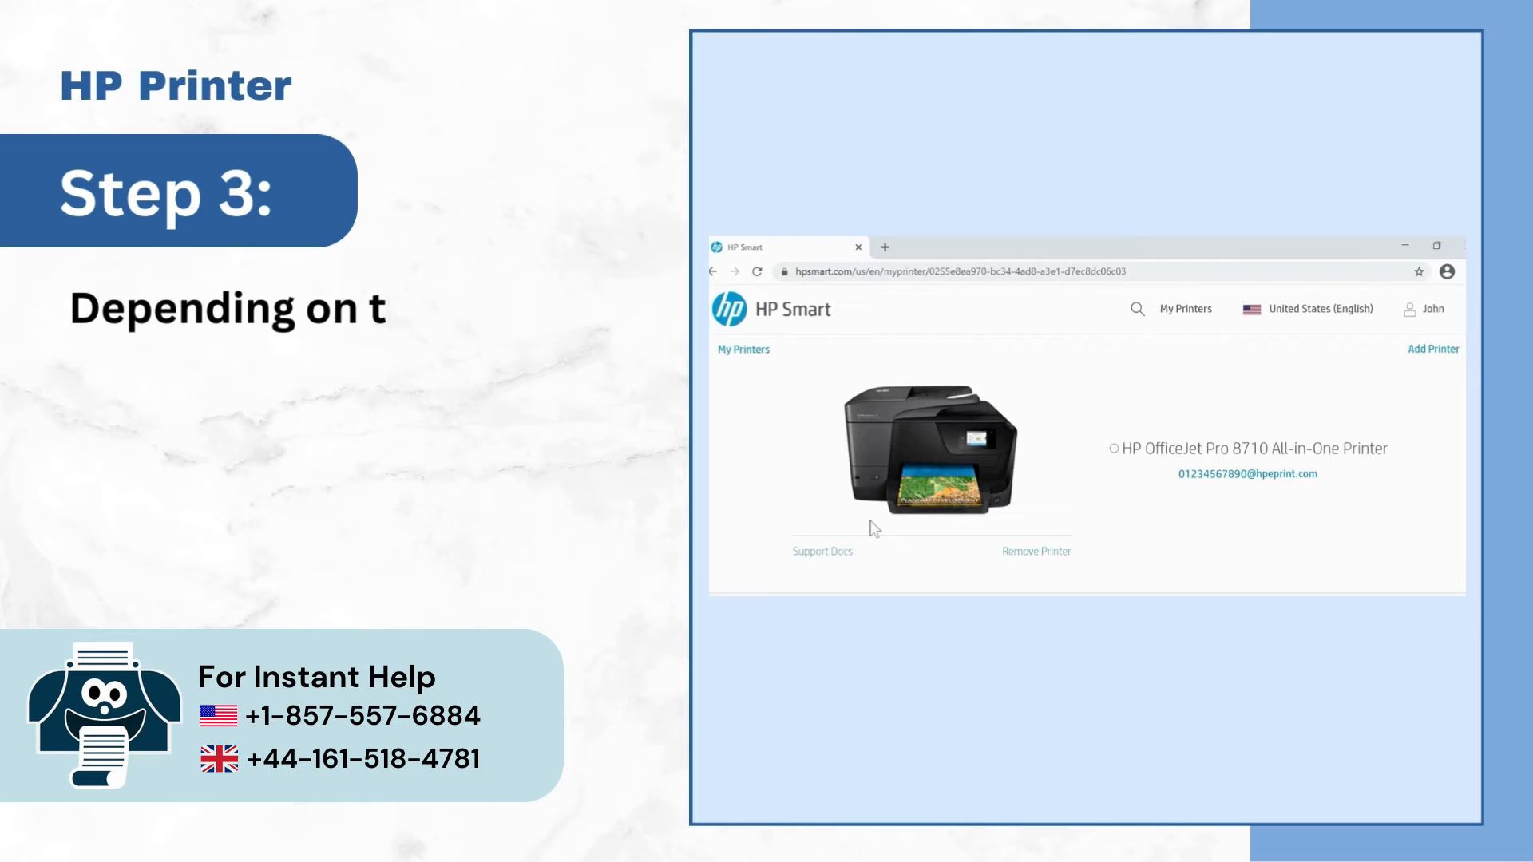
pyautogui.write('he version of HP Smart, the printer s')
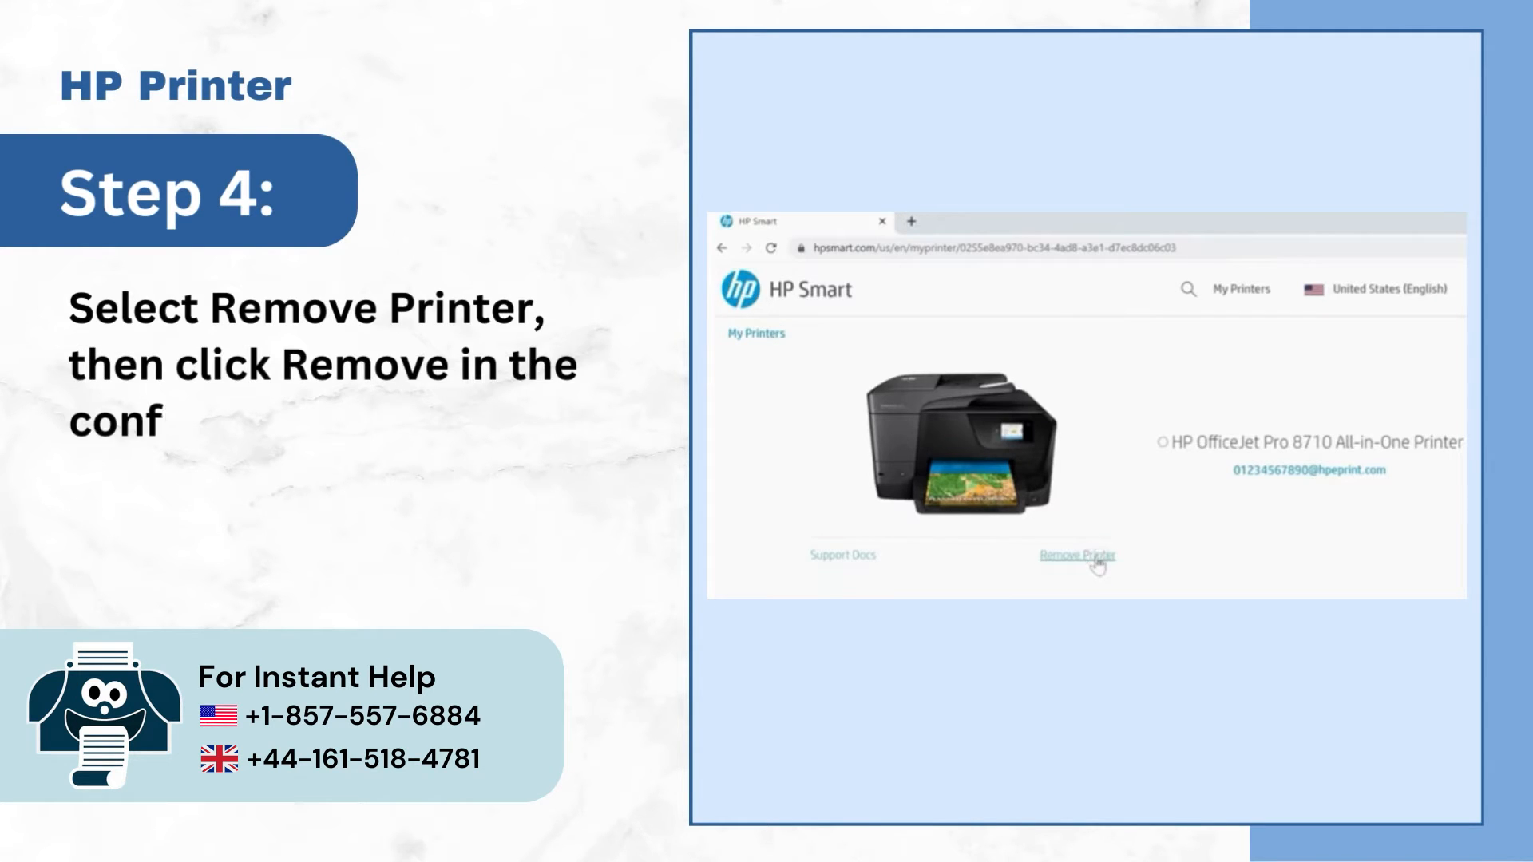
pyautogui.click(1076, 555)
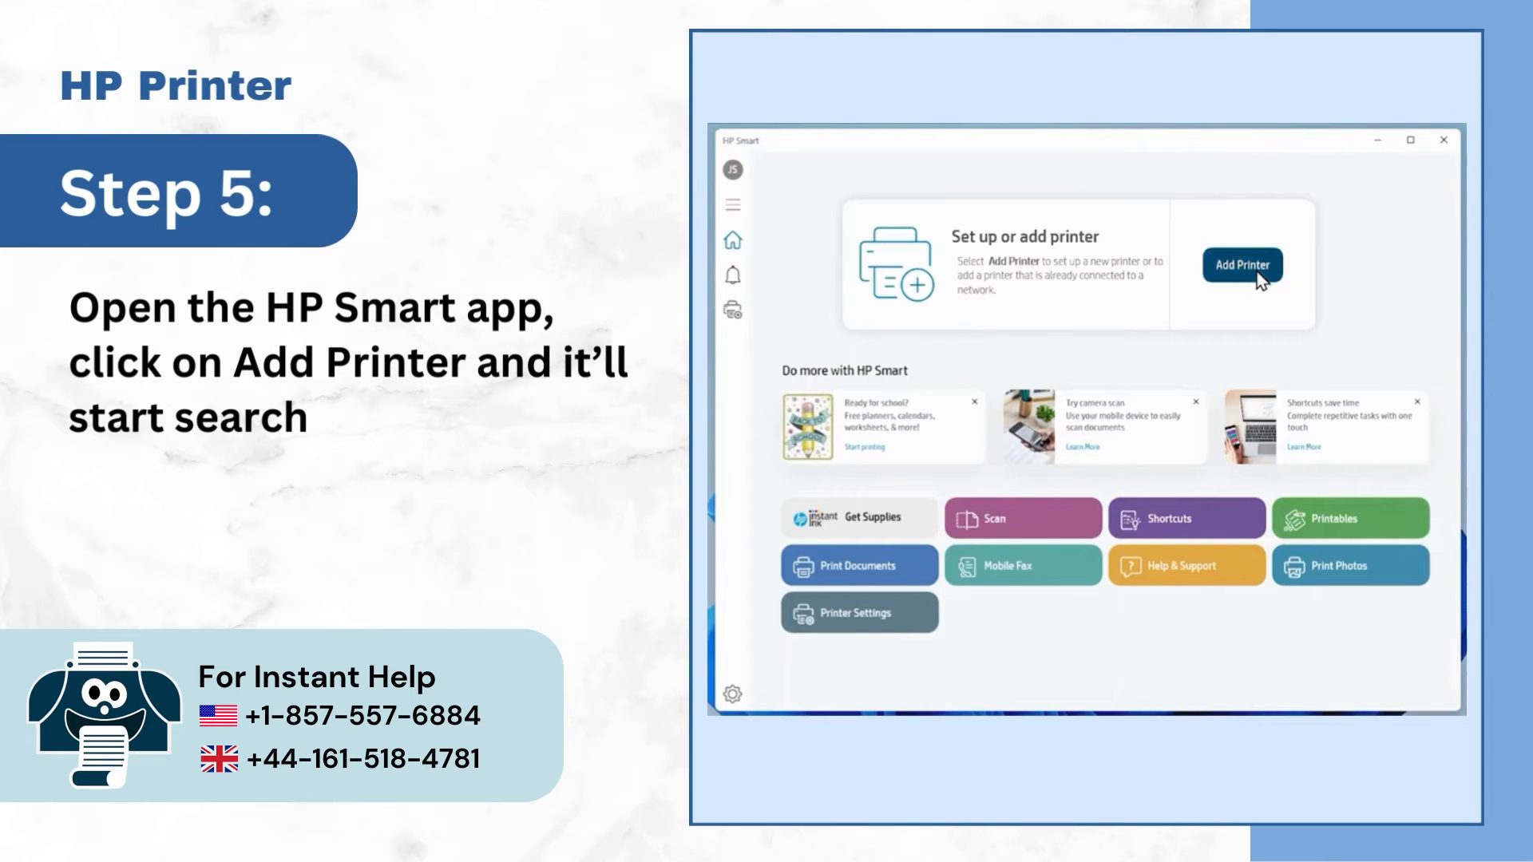
# Add the HP ENVY Pro 6400, install its print driver, and connect it to Wi-Fi
pyautogui.click(1240, 264)
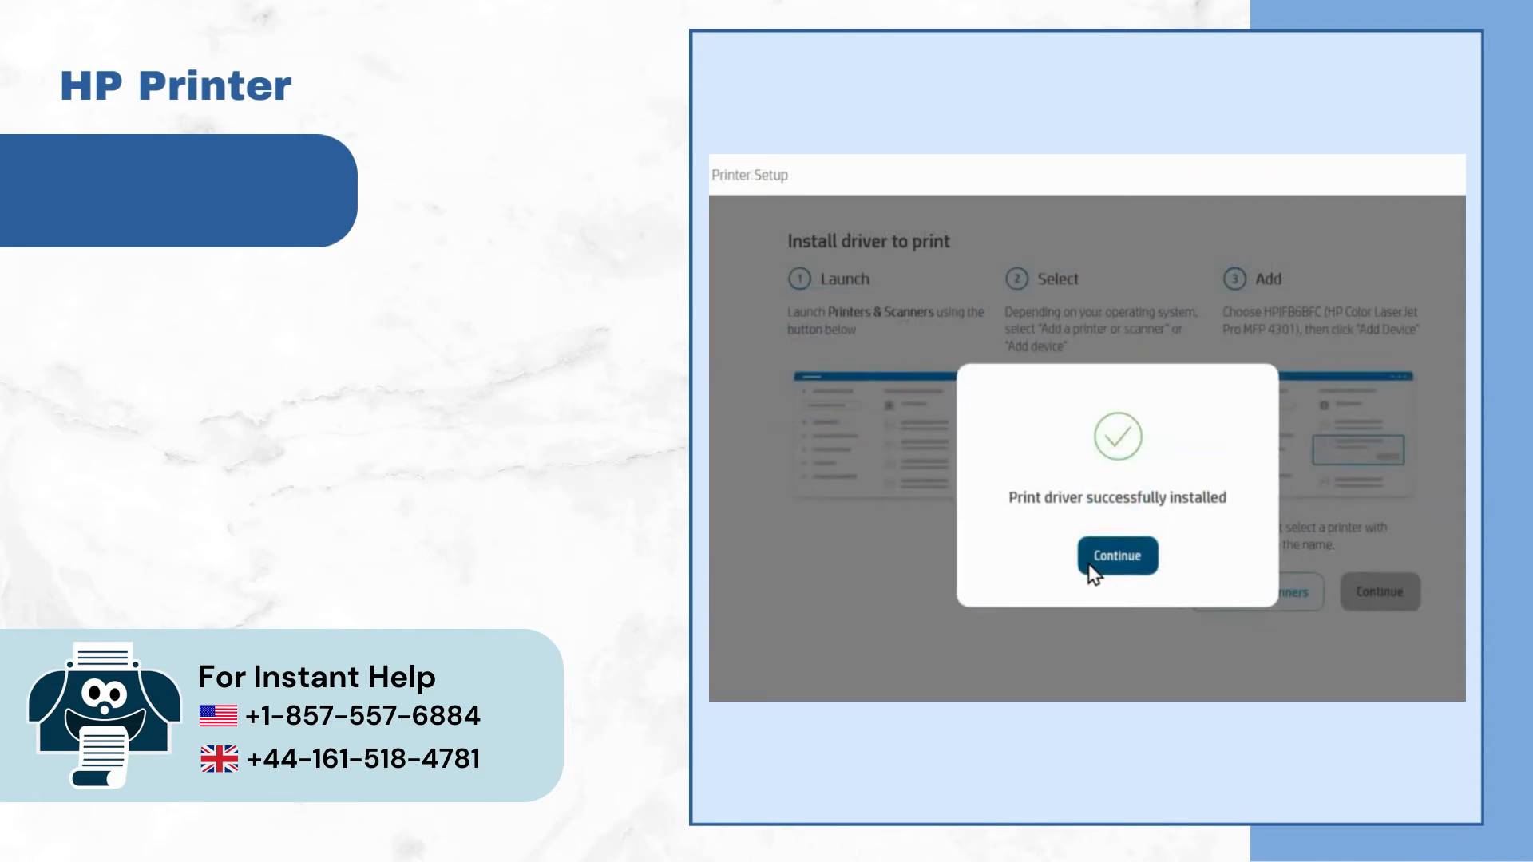
pyautogui.click(1117, 556)
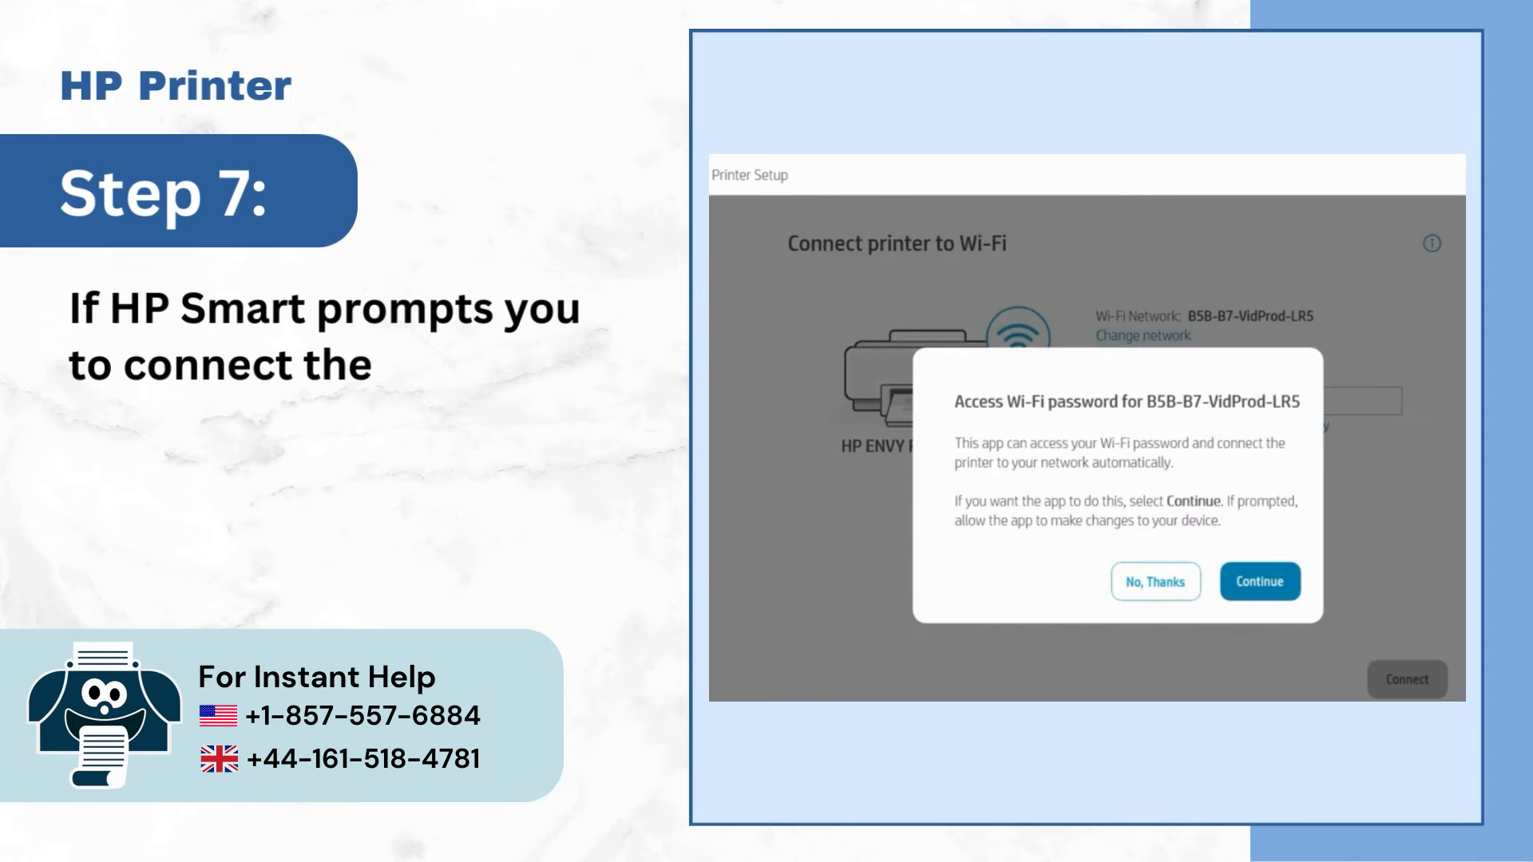
pyautogui.write('printer to the wireless network, click C')
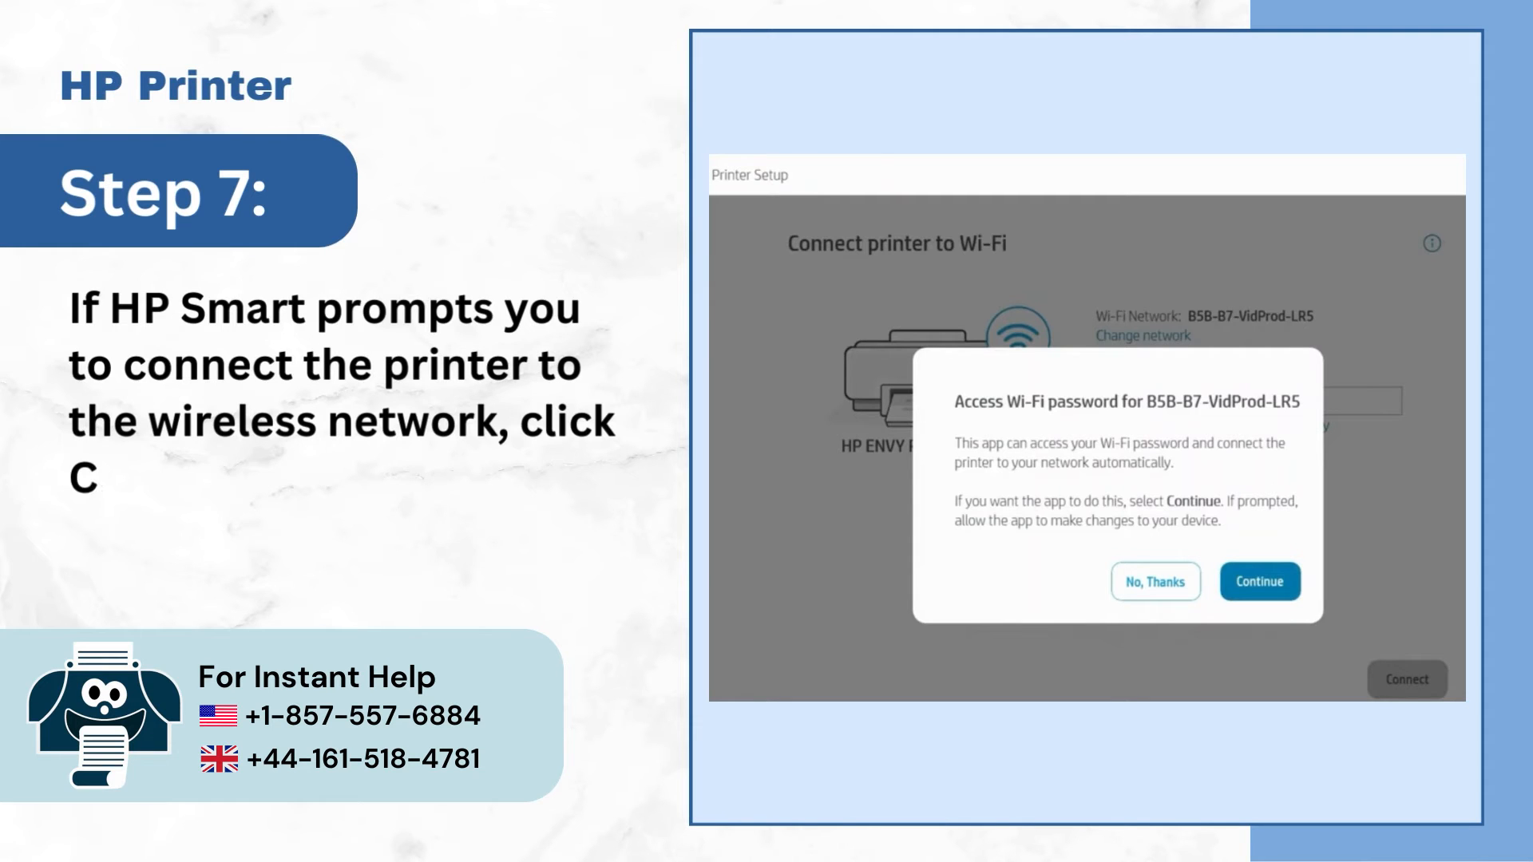
pyautogui.click(1258, 582)
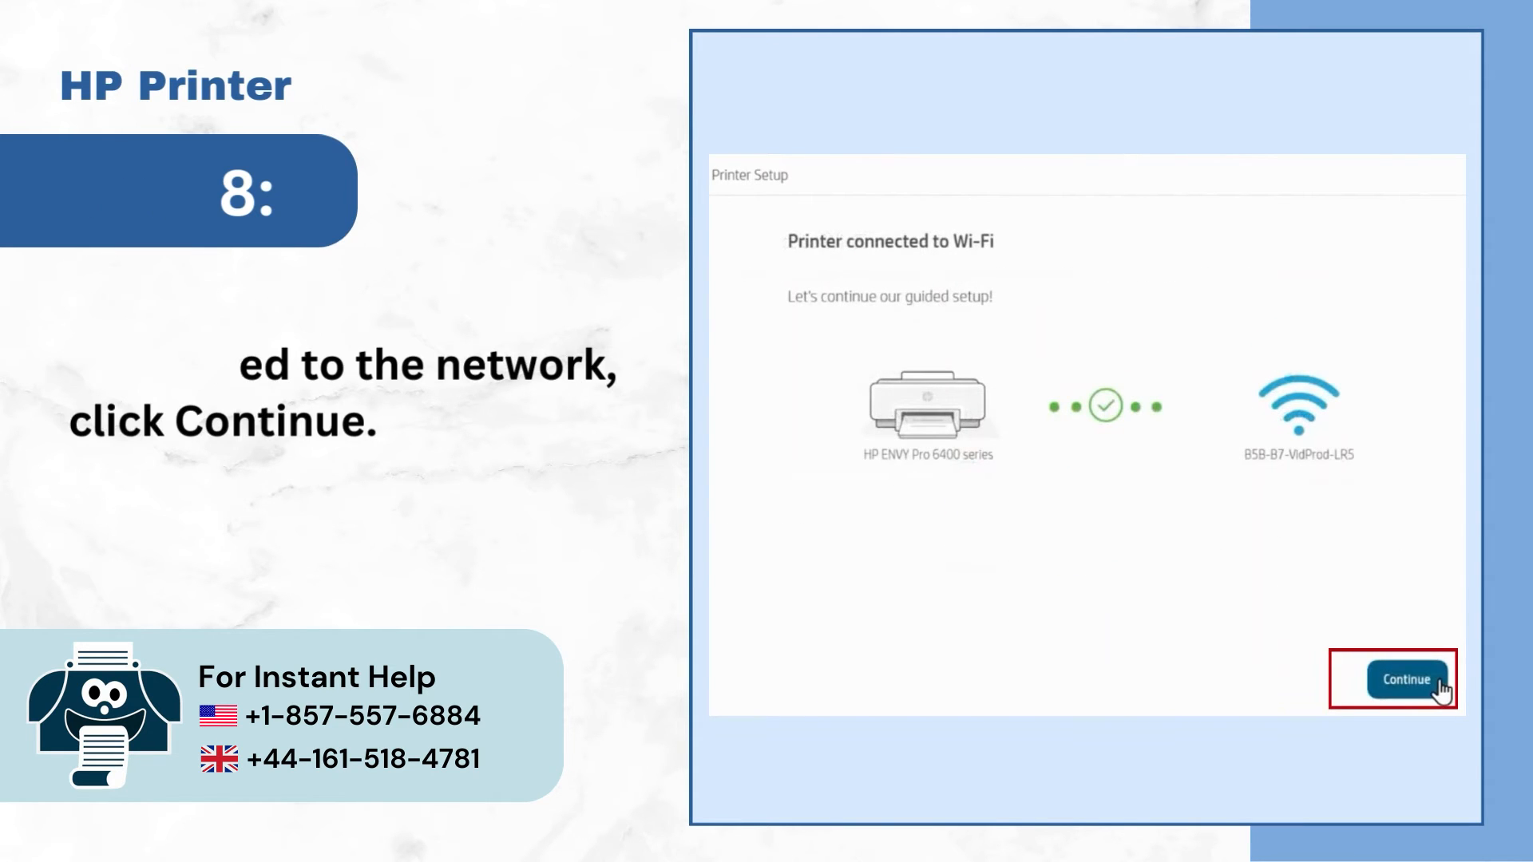
pyautogui.click(1406, 681)
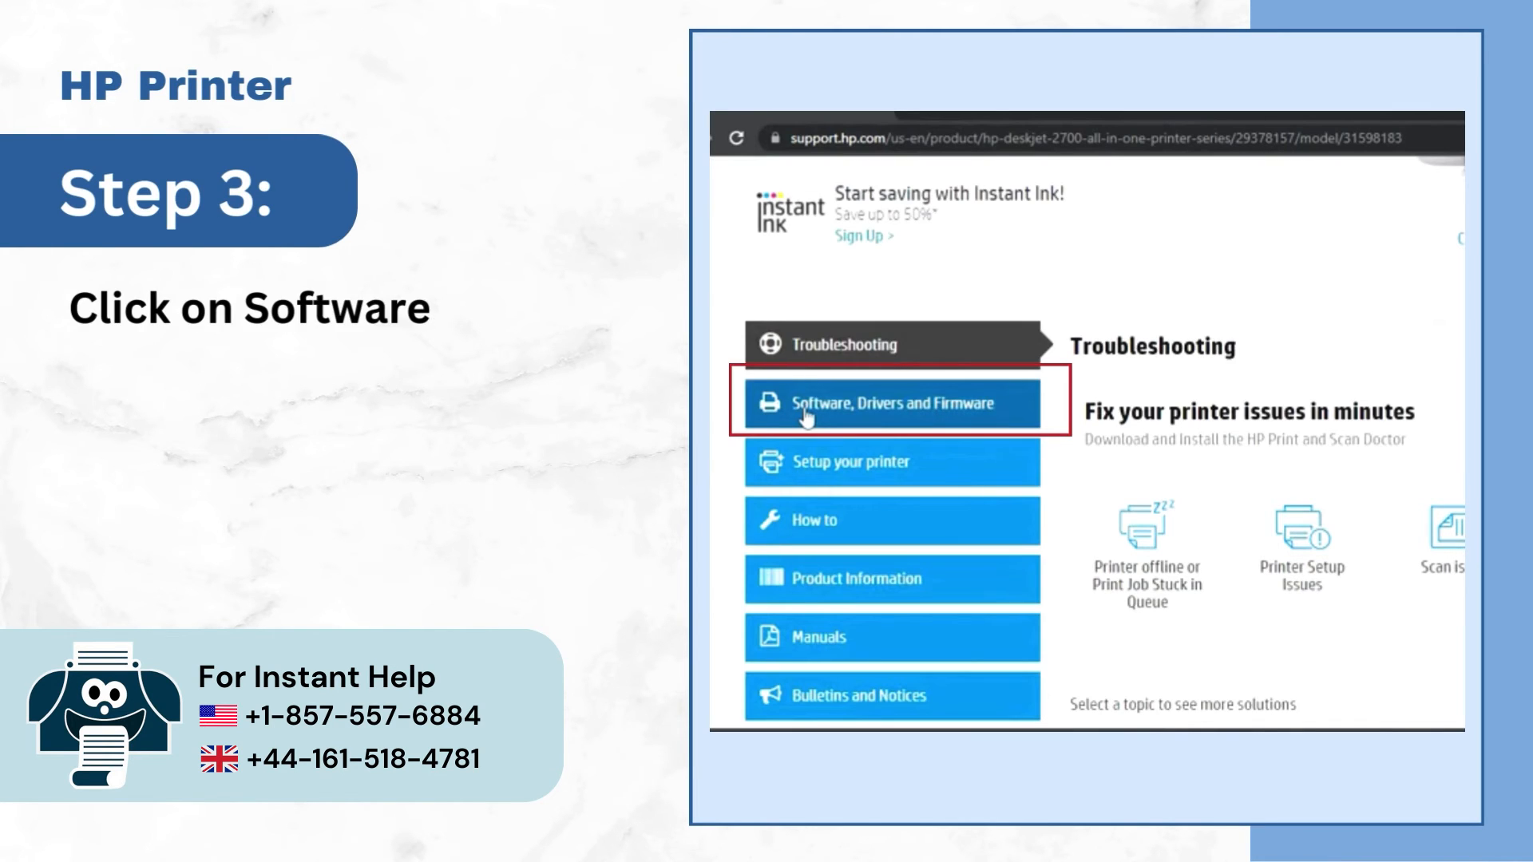
# Install the firmware from Software, Drivers and Firmware and allow the app through the firewall
pyautogui.click(889, 404)
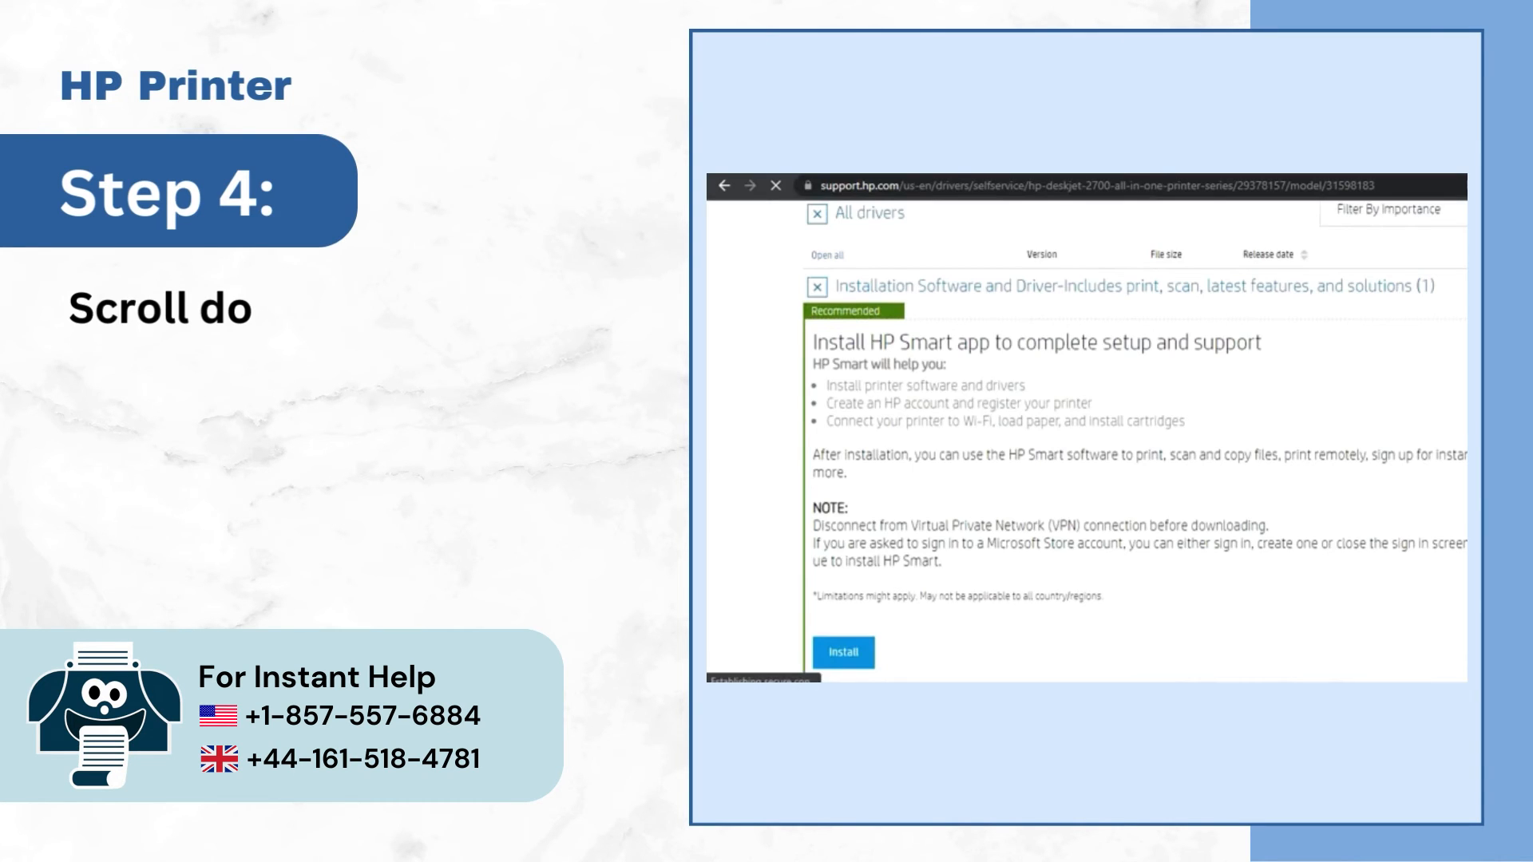
pyautogui.scroll(-3)
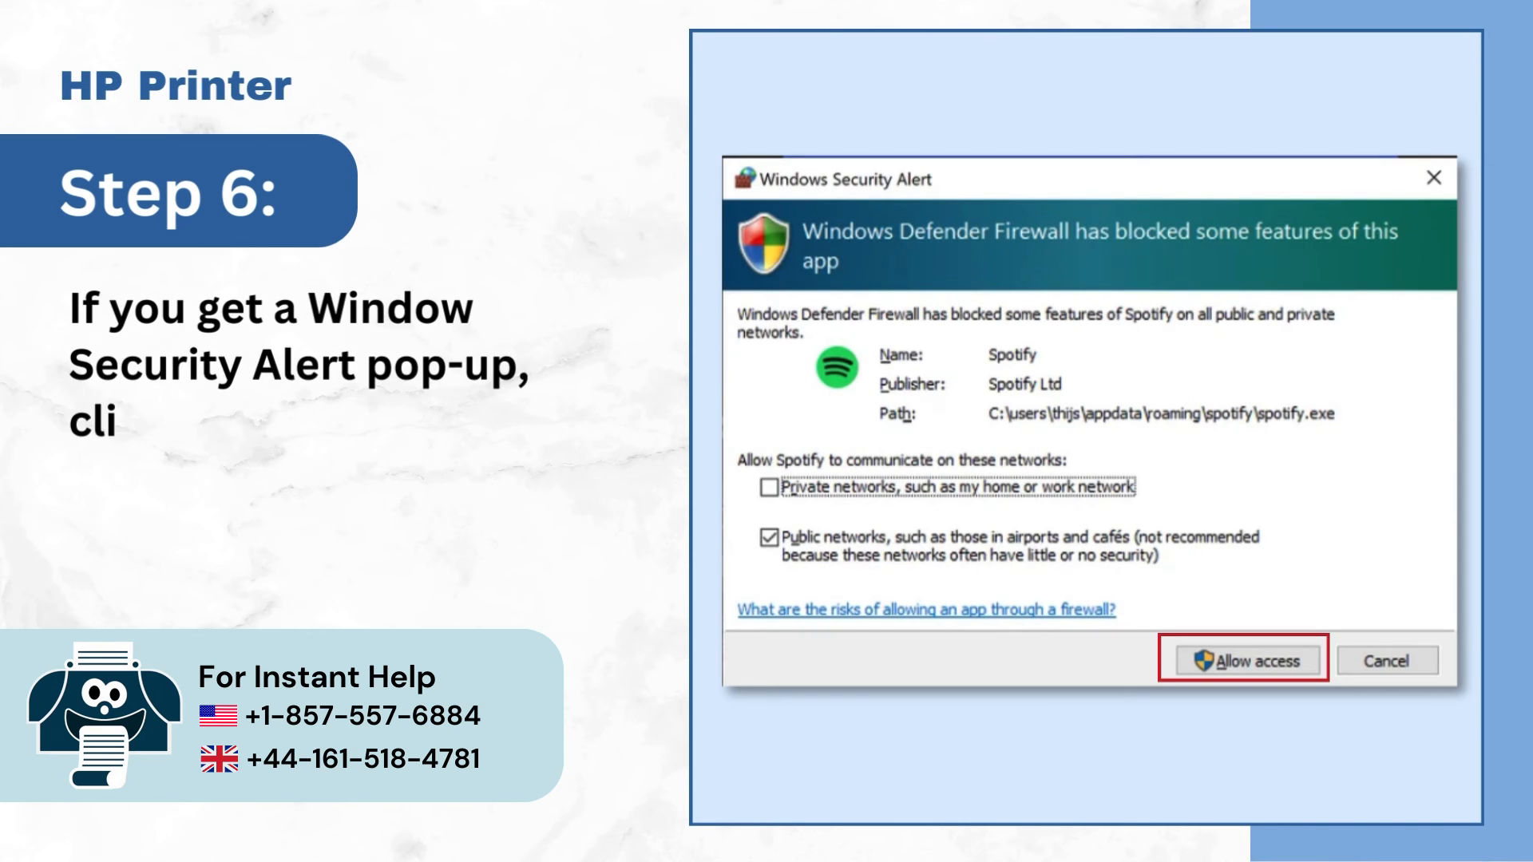
pyautogui.write('click Allow Access.')
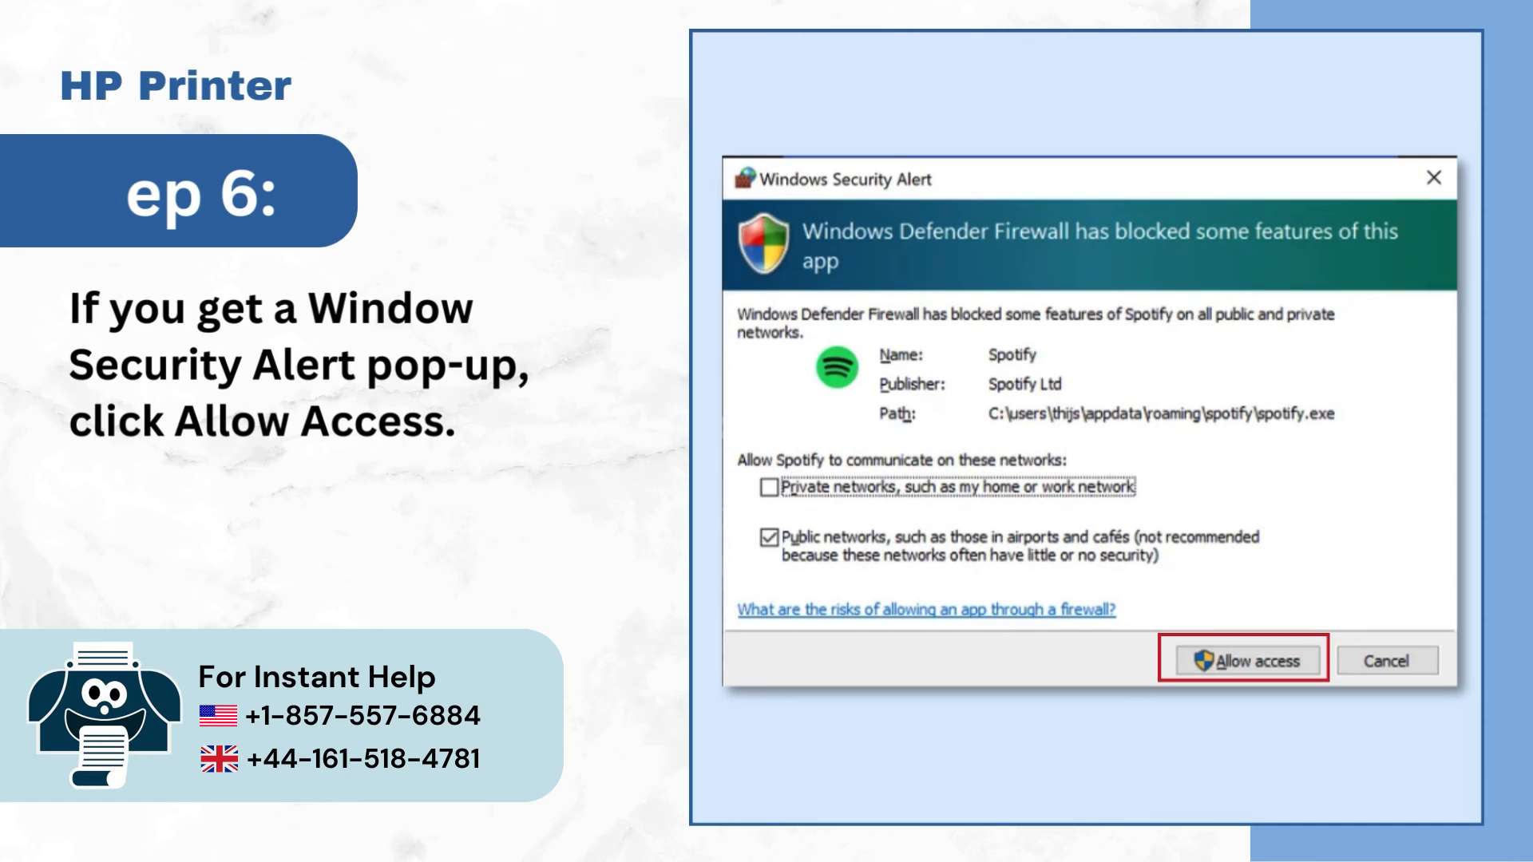
pyautogui.click(1245, 660)
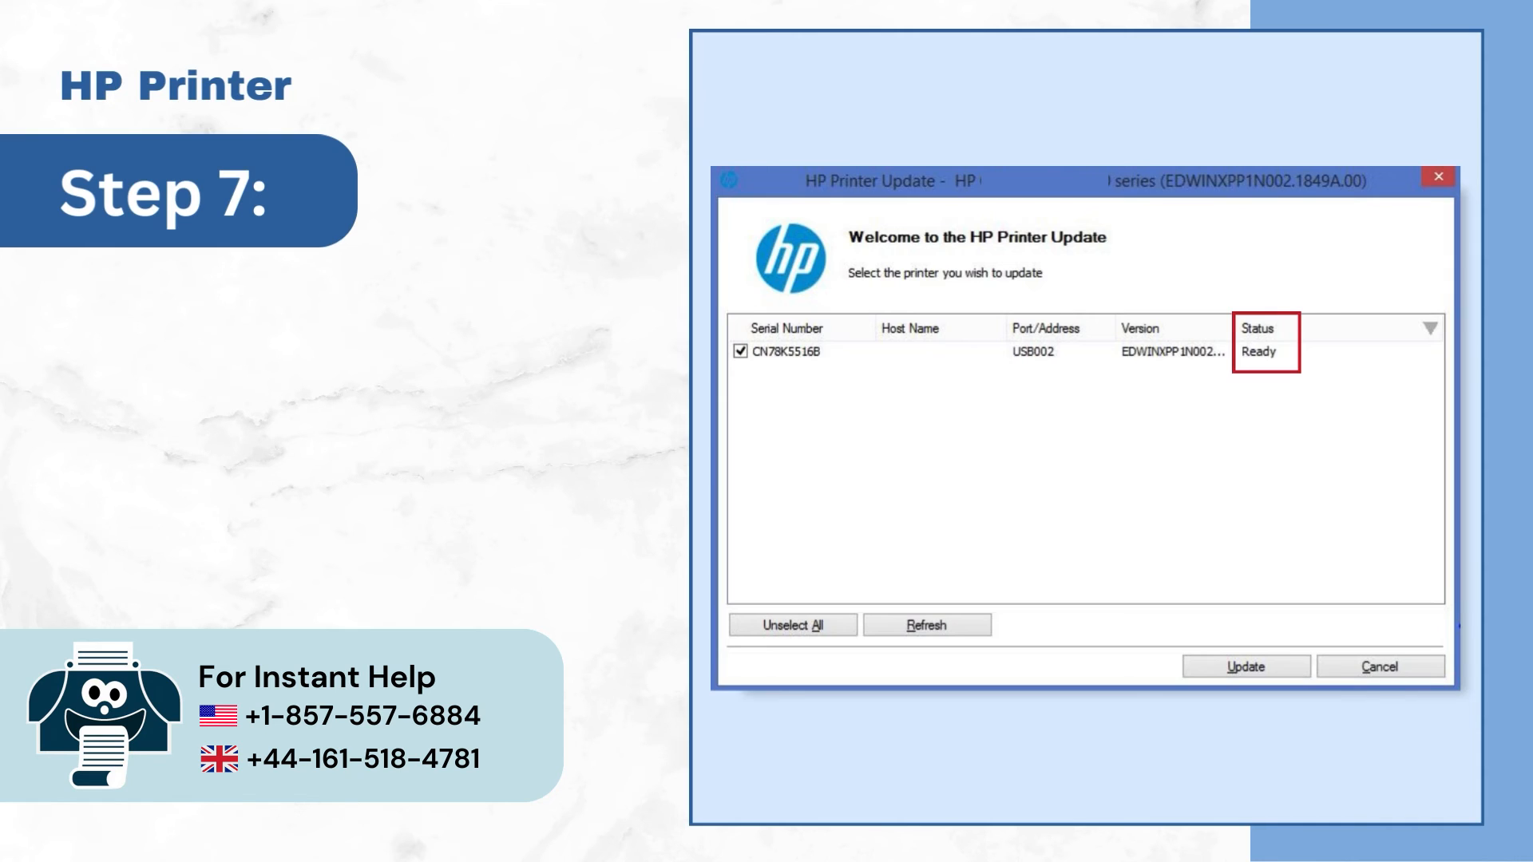